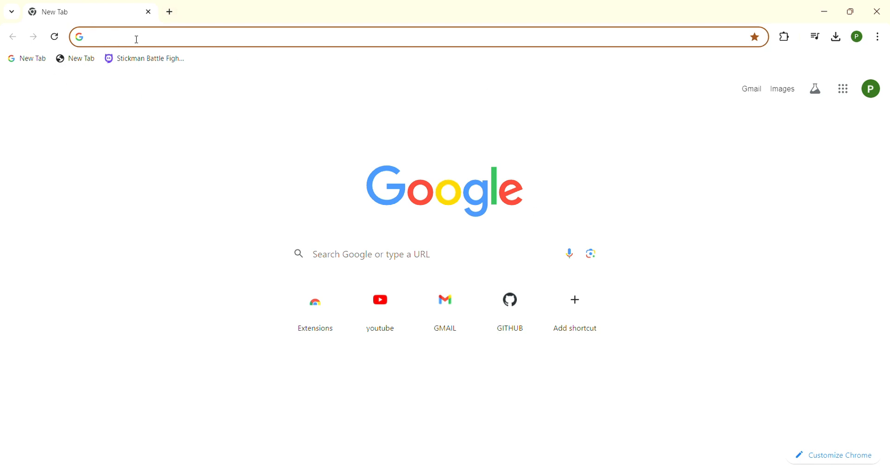
Search Google for 'agoda' from the Chrome address bar
type("agoda")
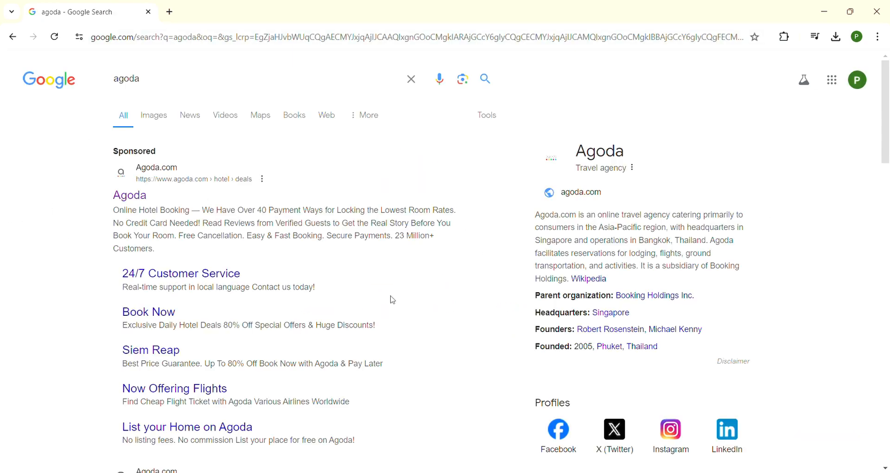
mouse_move(30, 122)
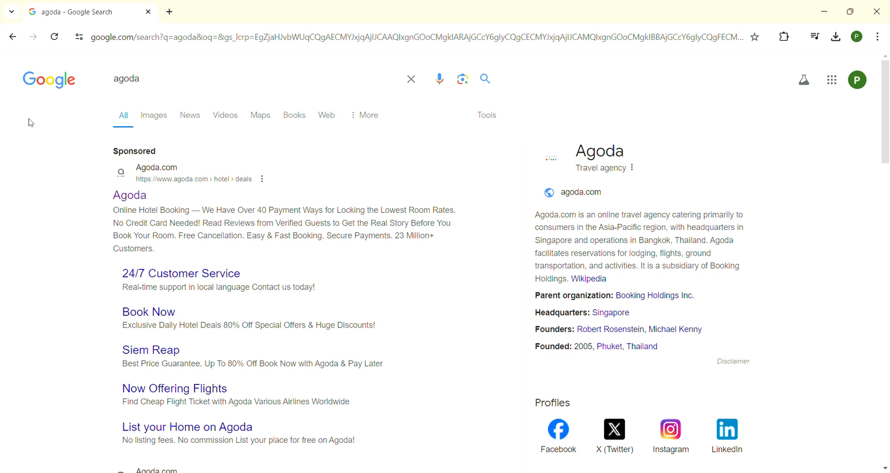
Go to the Agoda site from the sponsored result and reach My bookings via the account menu
left_click(129, 195)
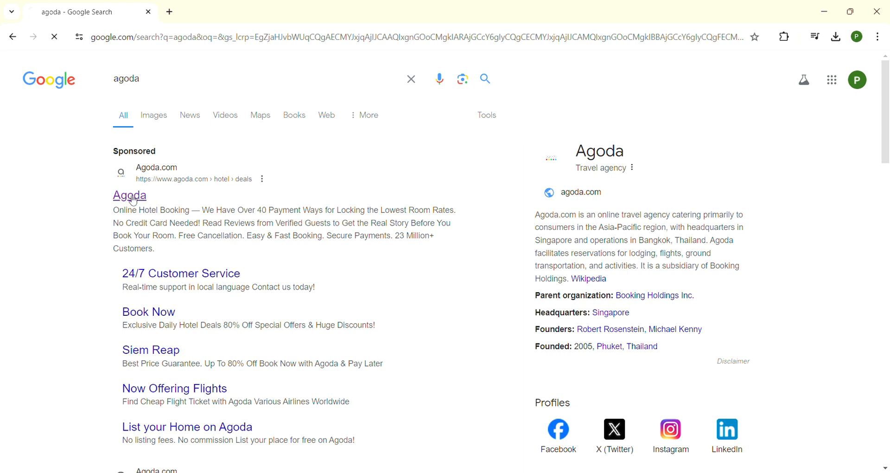
left_click(130, 196)
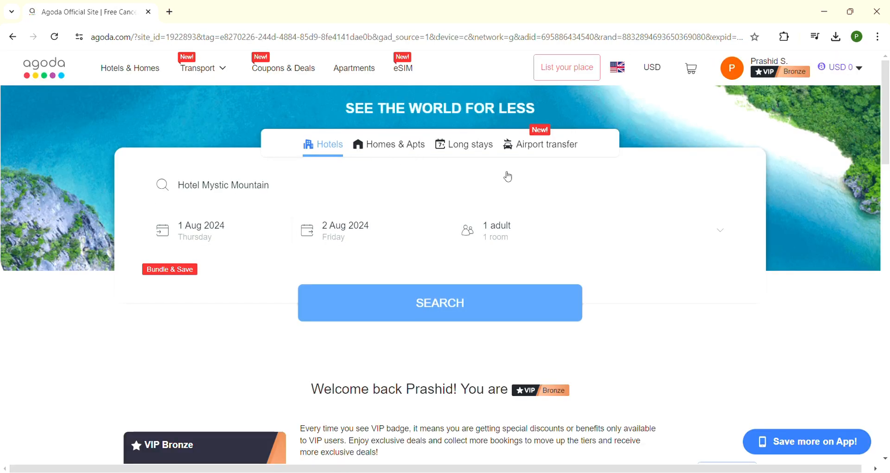
mouse_move(368, 161)
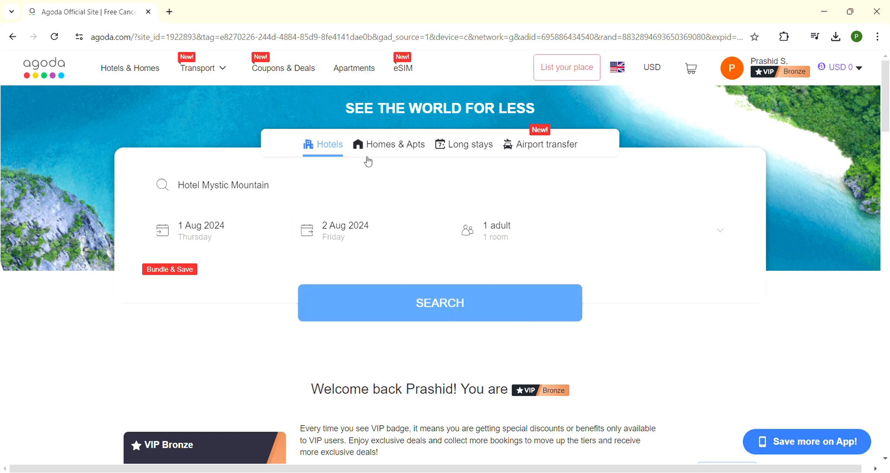
mouse_move(347, 97)
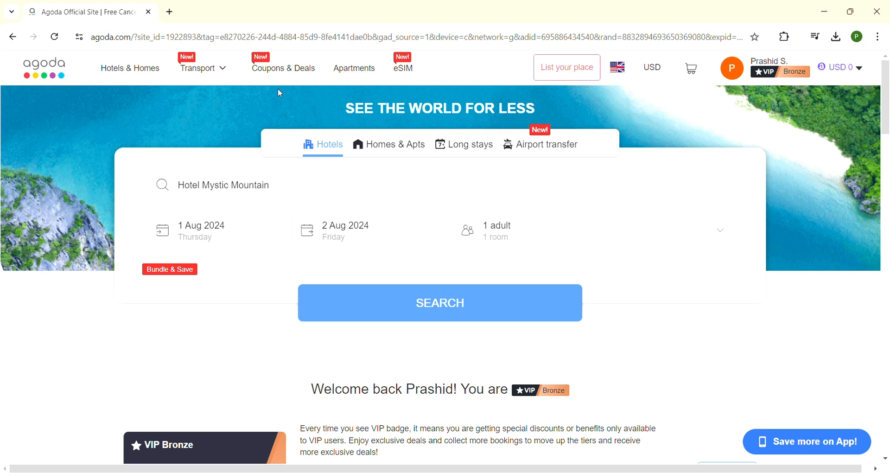
mouse_move(380, 49)
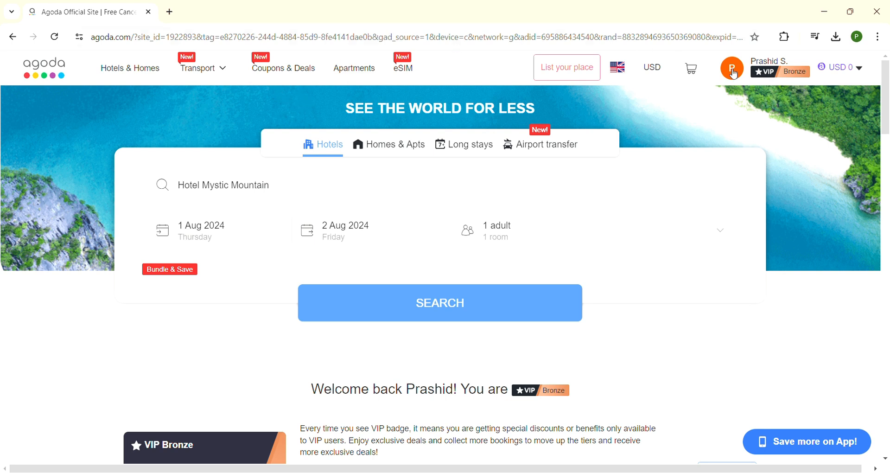
left_click(732, 66)
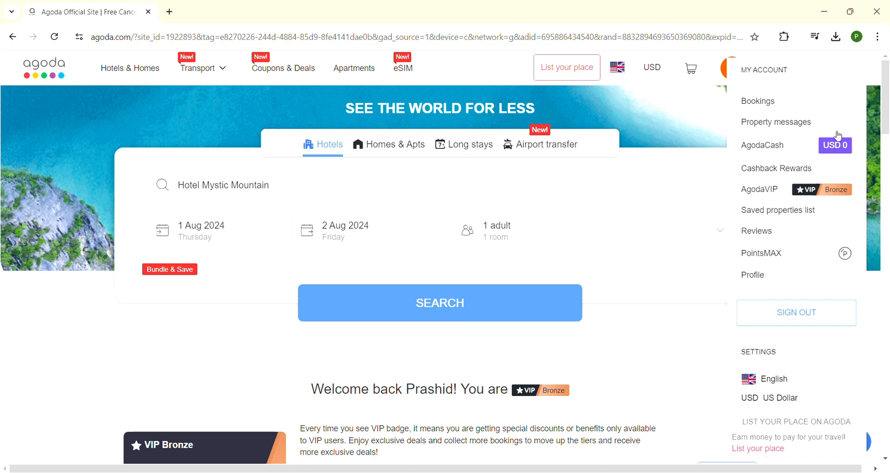
mouse_move(791, 78)
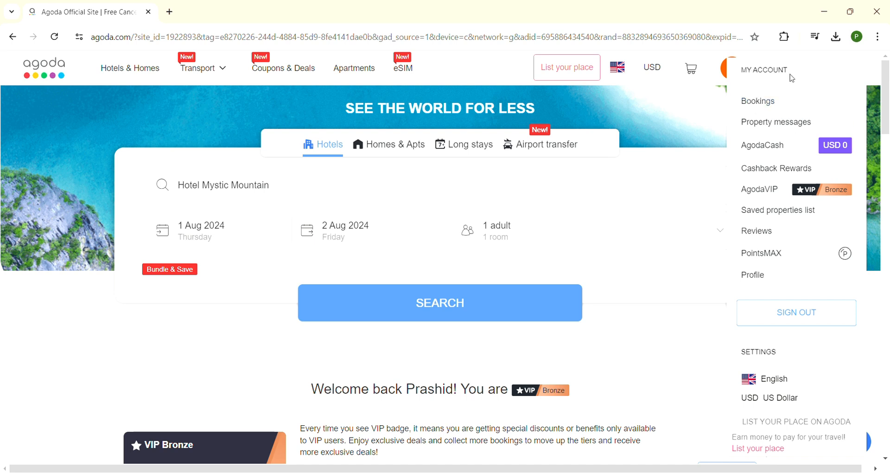
left_click(757, 100)
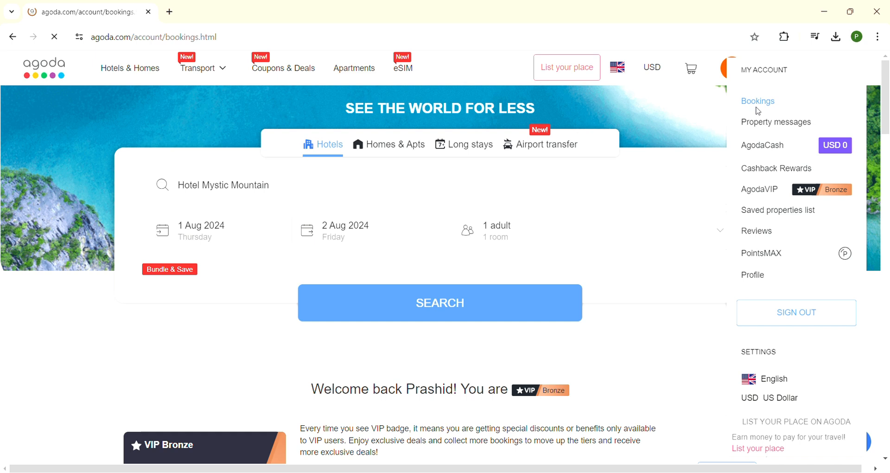
left_click(757, 100)
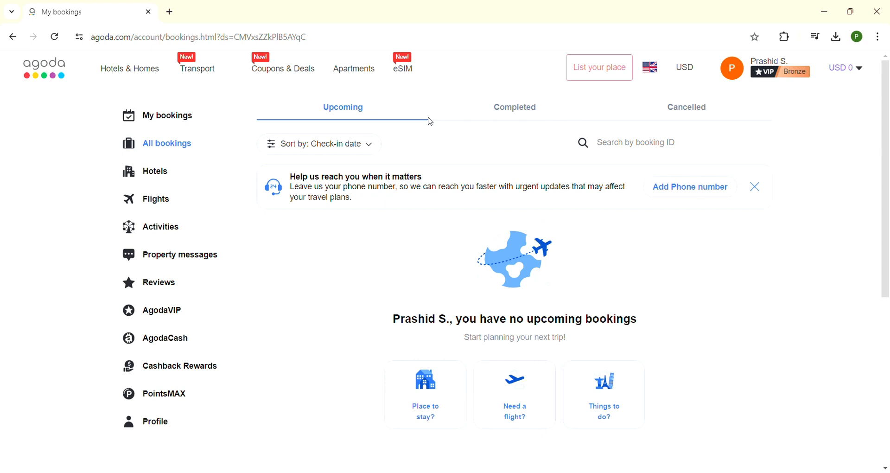
mouse_move(450, 150)
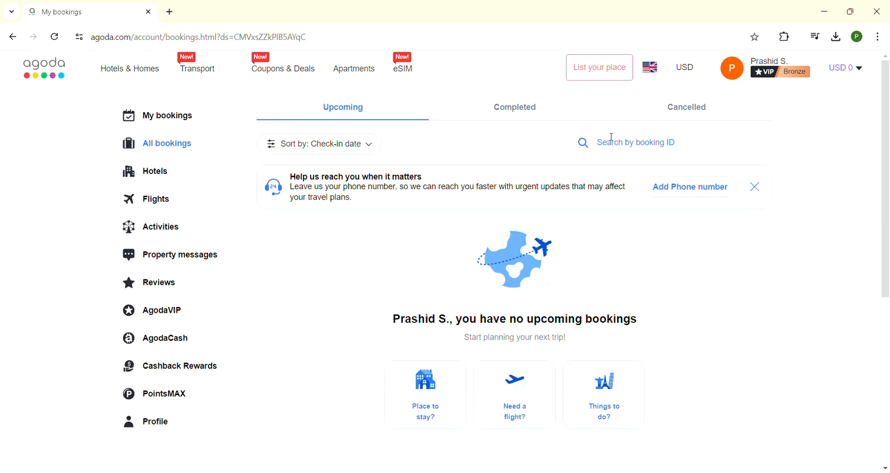
mouse_move(617, 152)
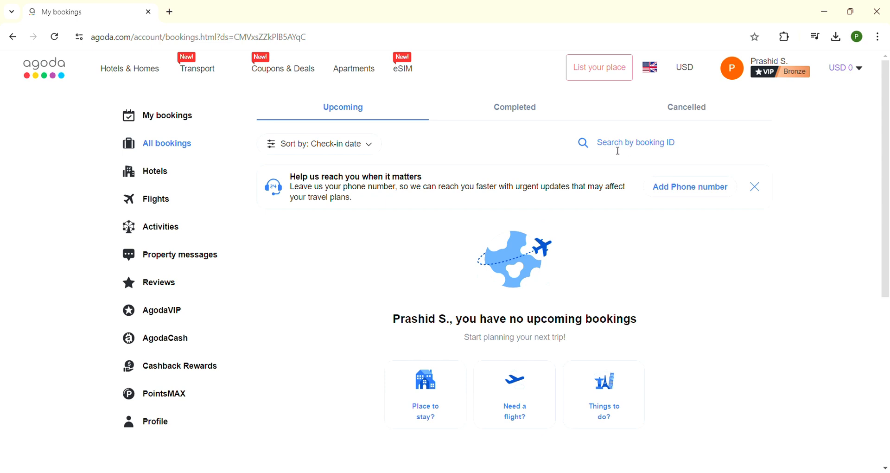
mouse_move(646, 146)
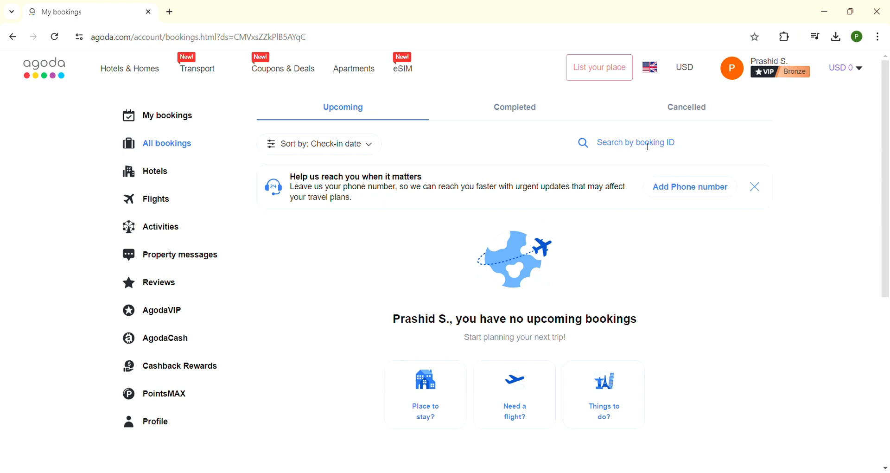
Select the 'Search by booking ID' field so a booking ID can be entered
left_click(653, 142)
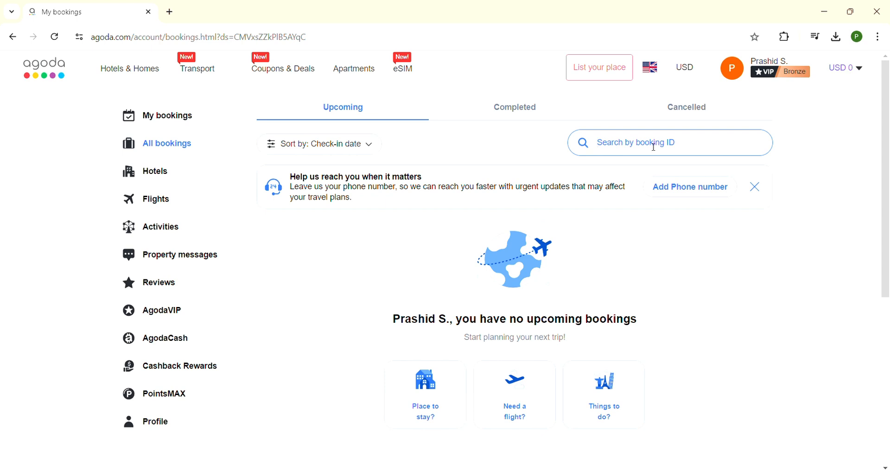